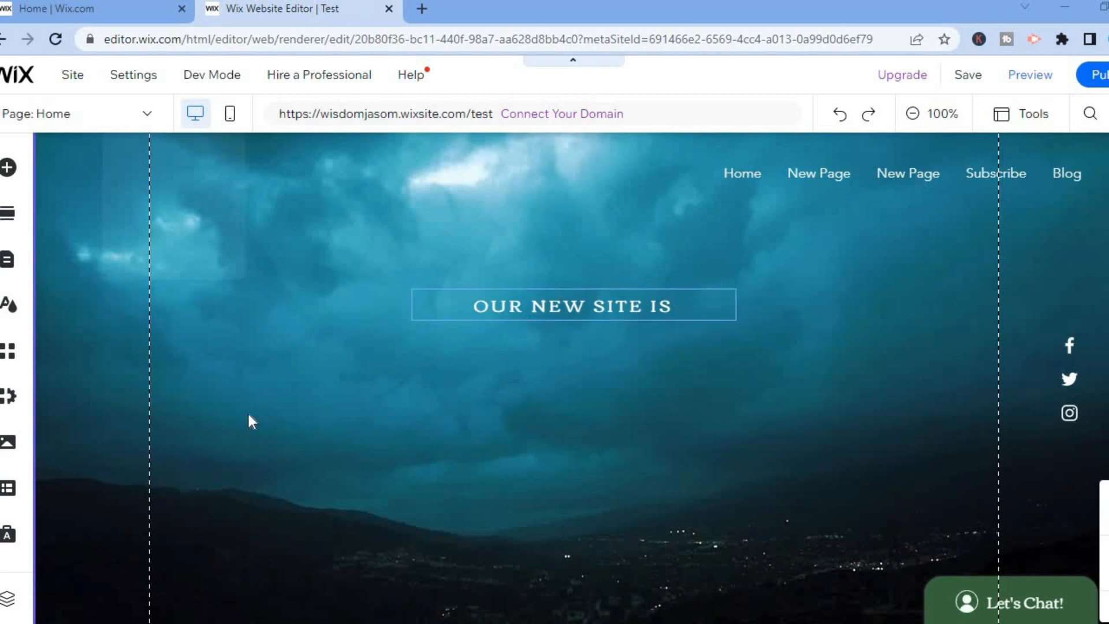
mouse_move(227, 343)
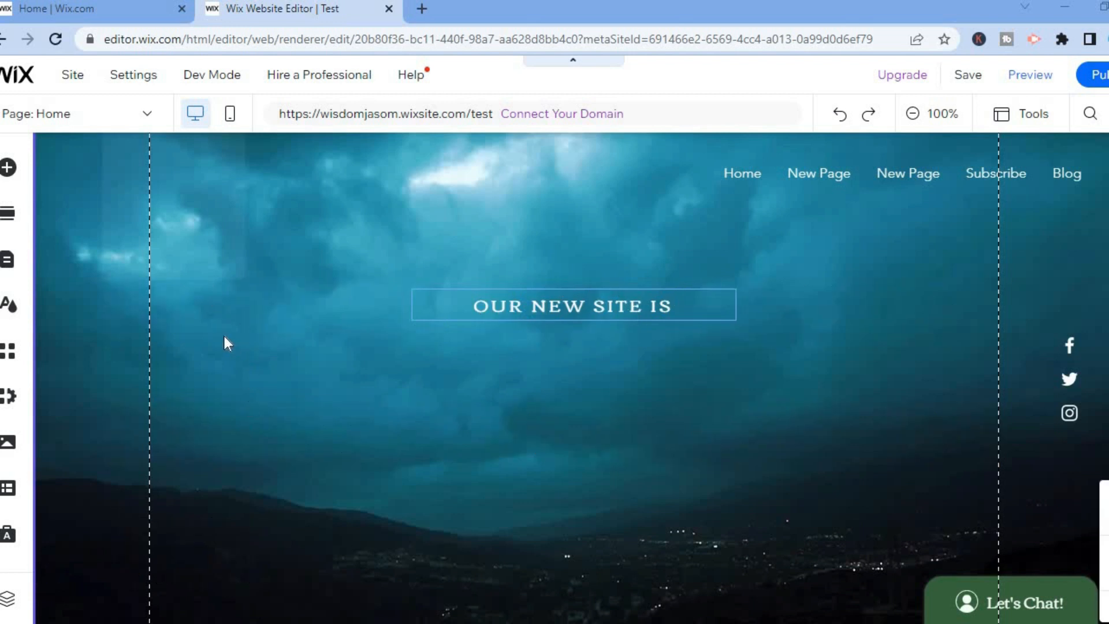
mouse_move(76, 221)
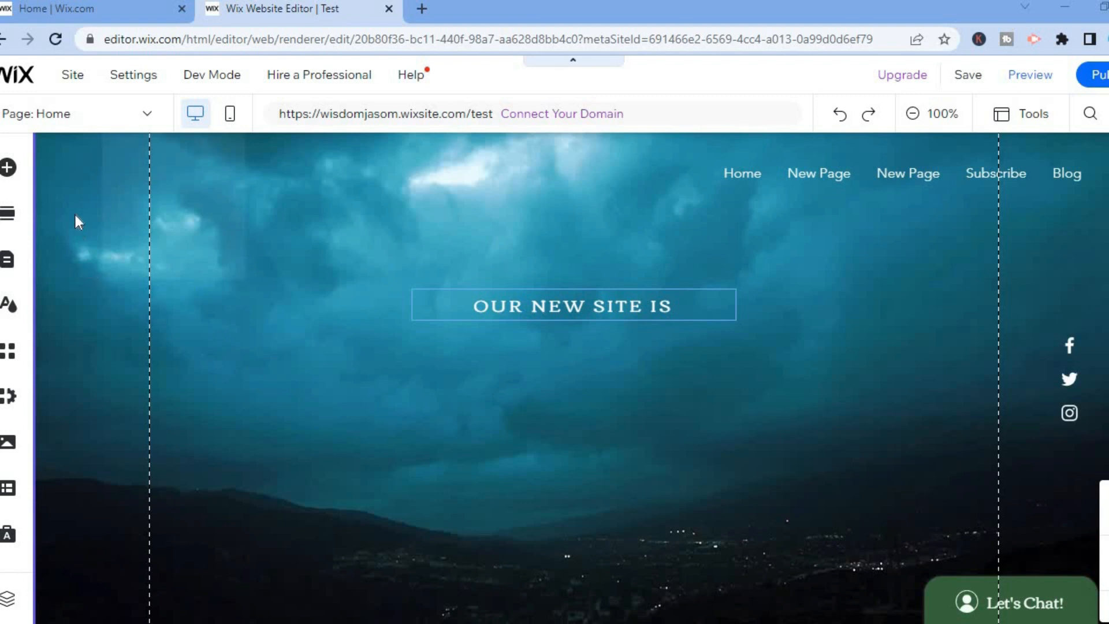
mouse_move(64, 193)
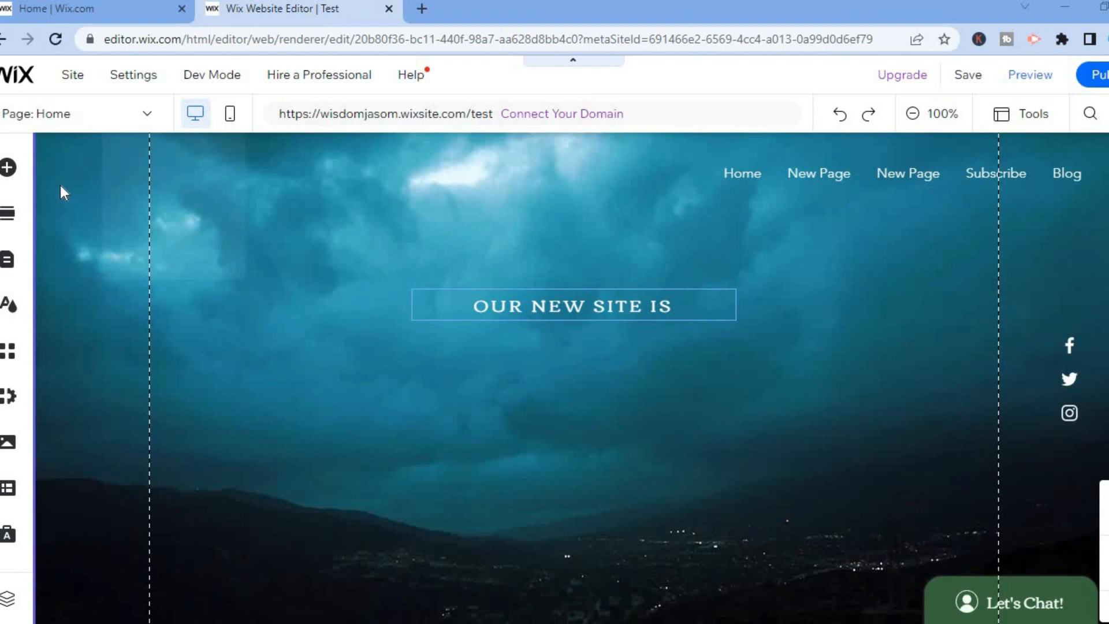
mouse_move(8, 167)
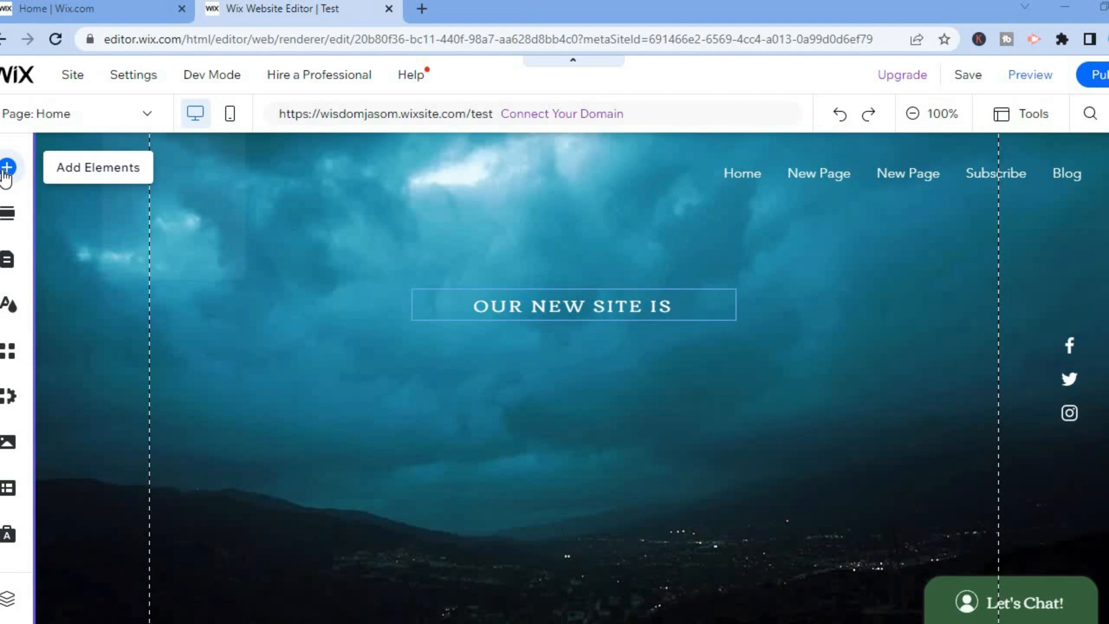
Browse the Box elements to the Hover Boxes designs, scrolling down to Happy Hour
click(7, 168)
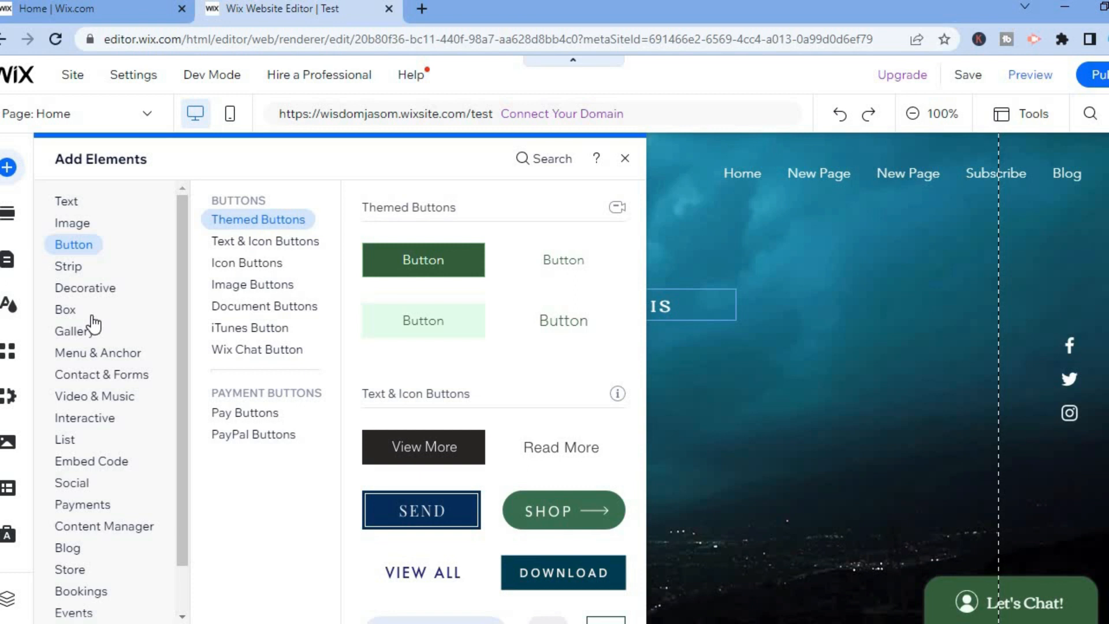
click(64, 309)
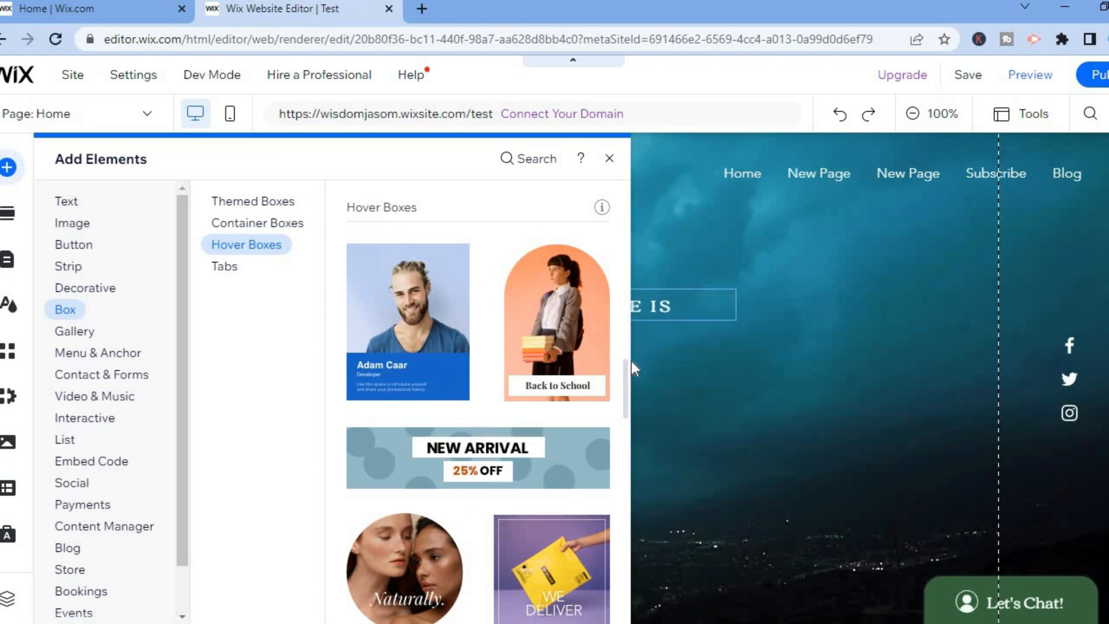
mouse_move(630, 402)
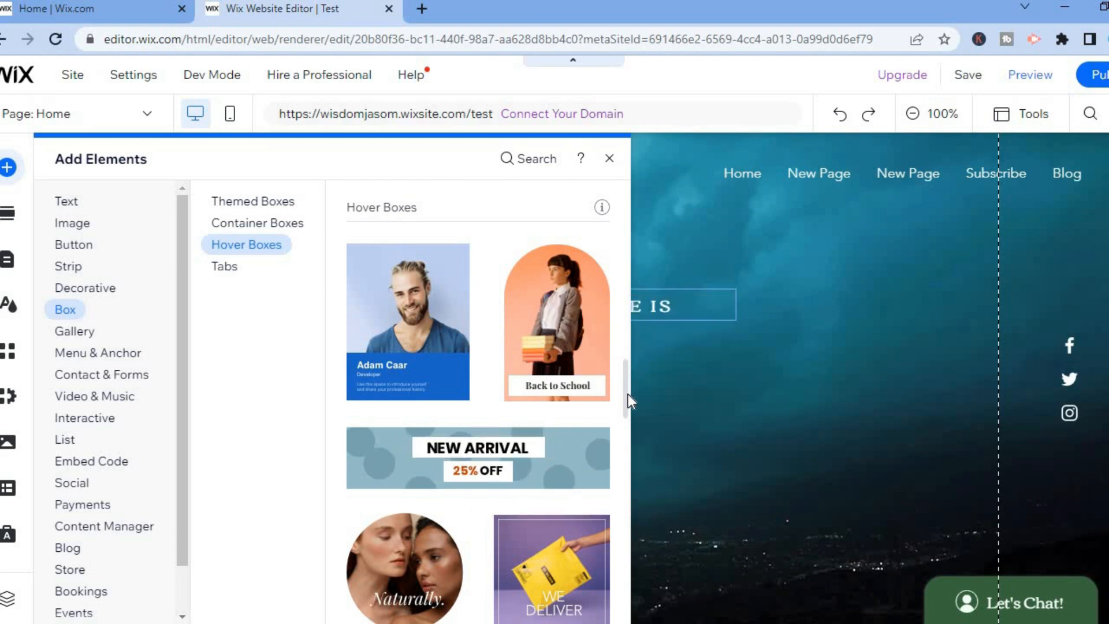
scroll(down, 3)
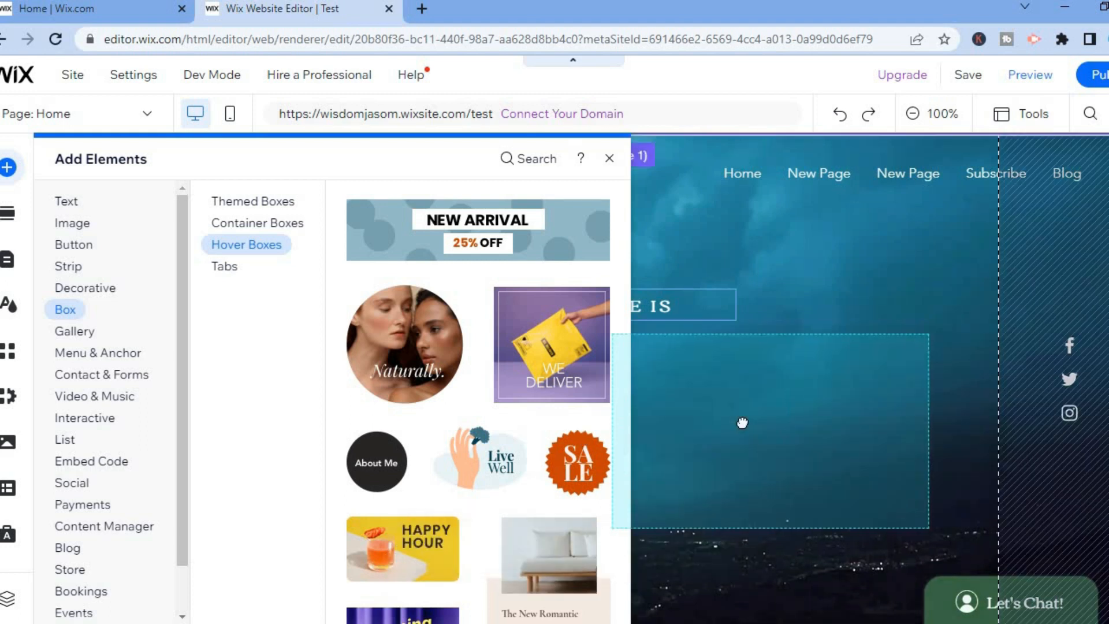
Place the Happy Hour hover box with drink image on the hero section and dismiss Box Design
click(608, 158)
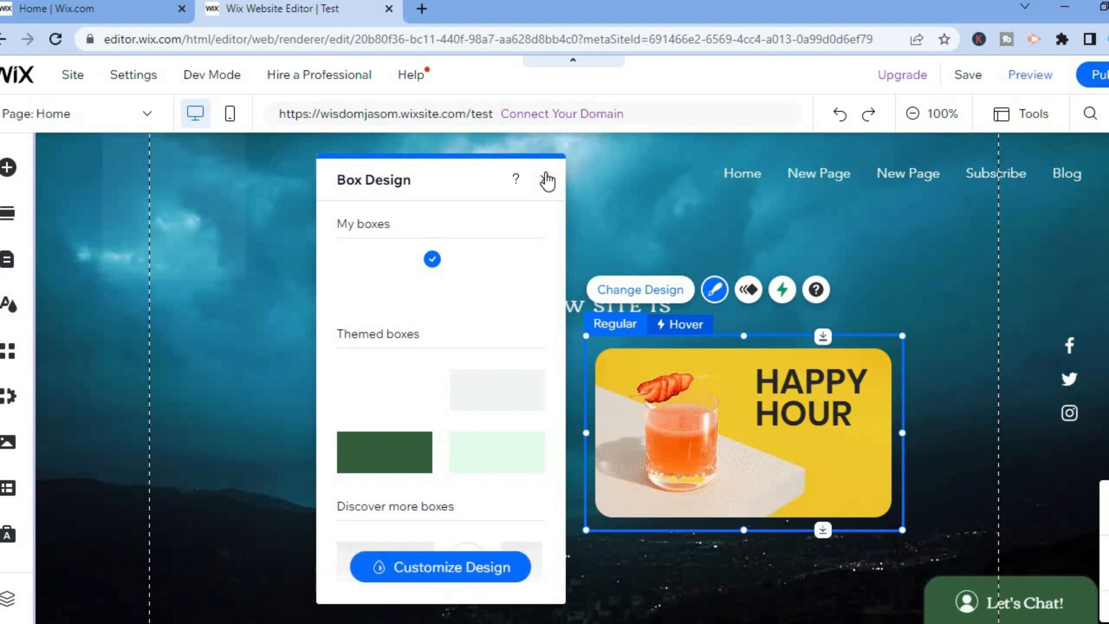
click(548, 179)
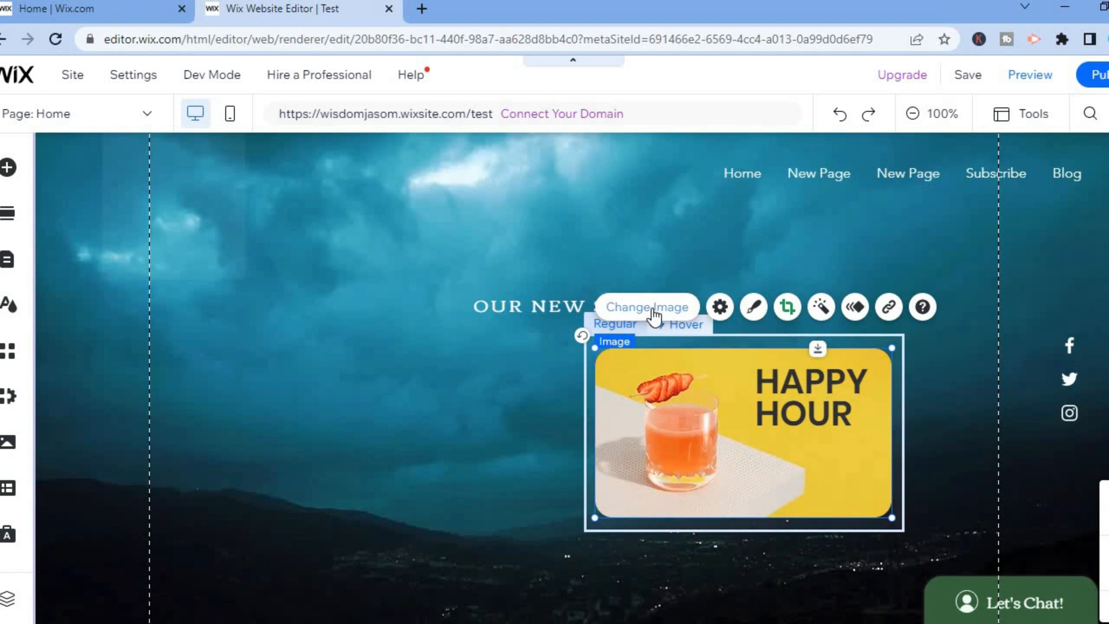
click(646, 307)
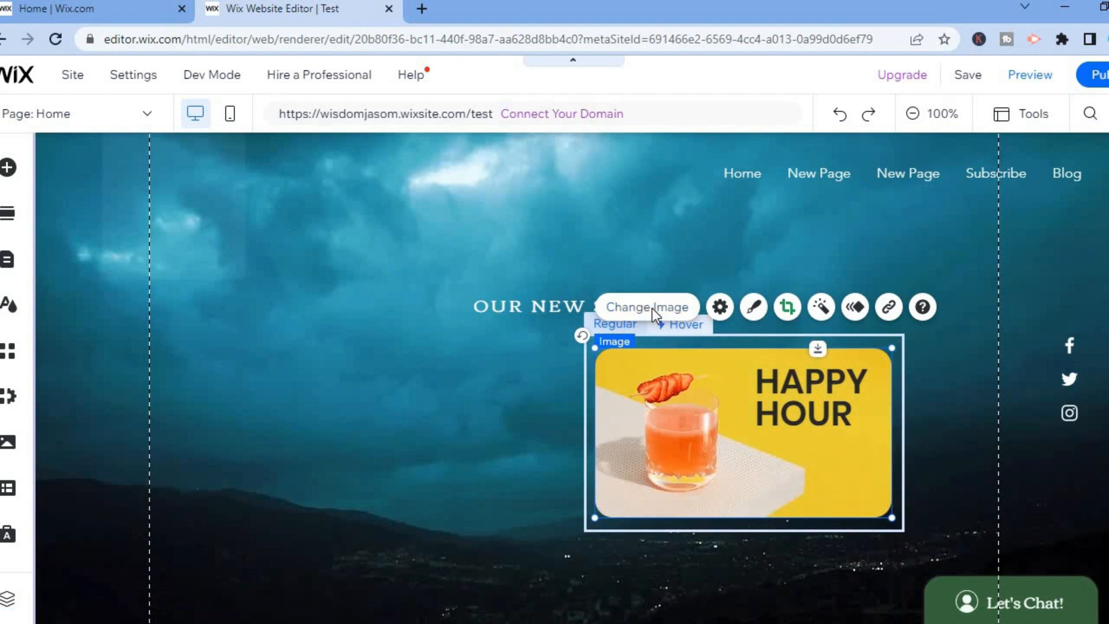
click(646, 306)
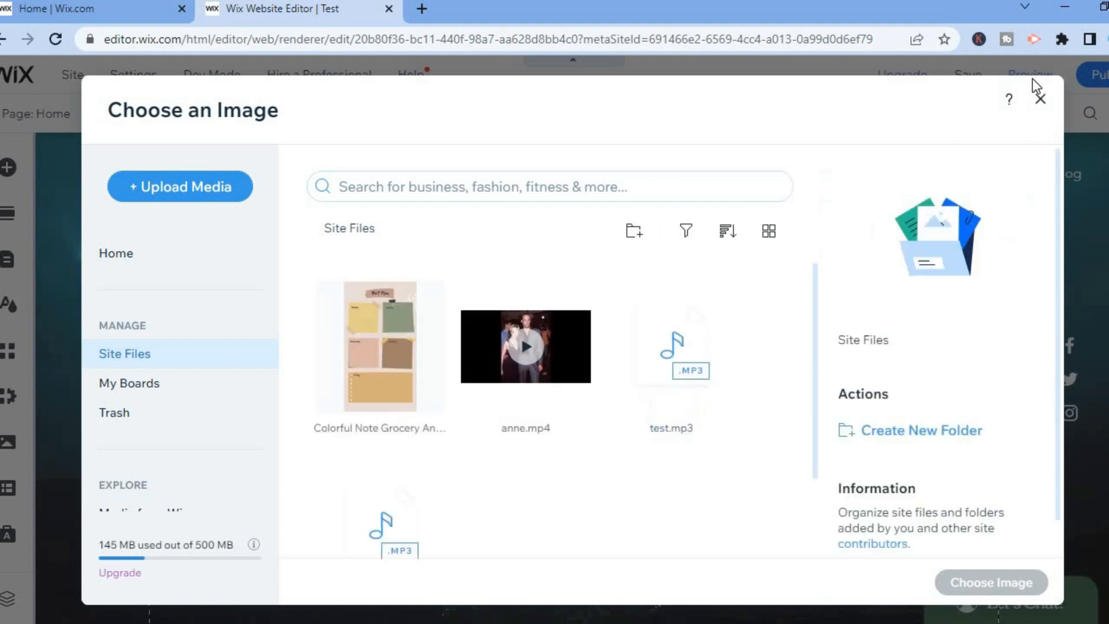
click(1039, 98)
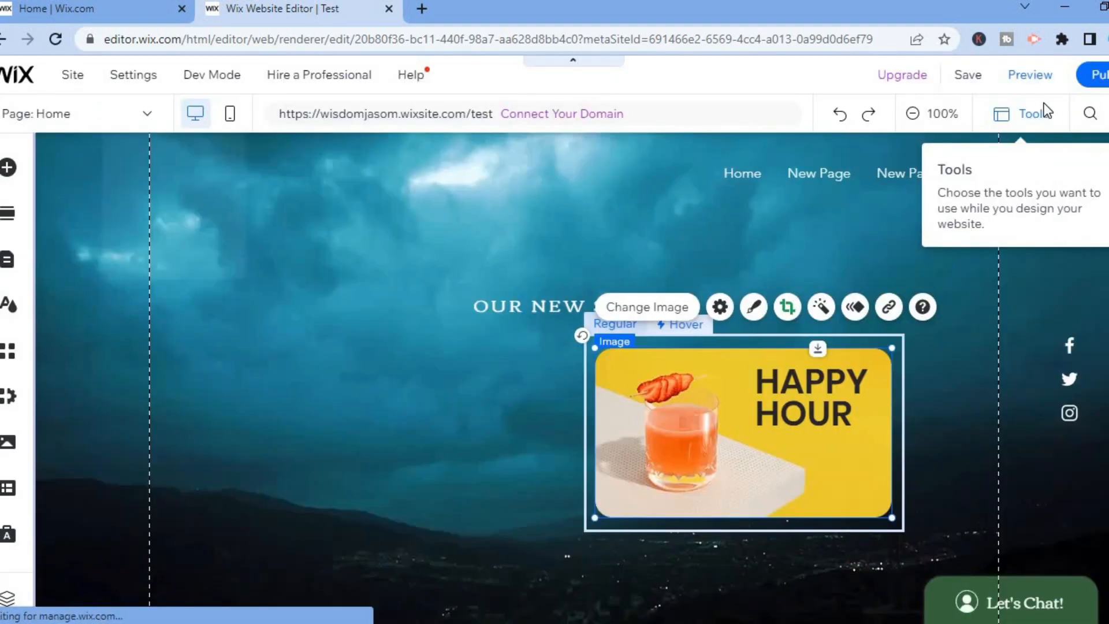